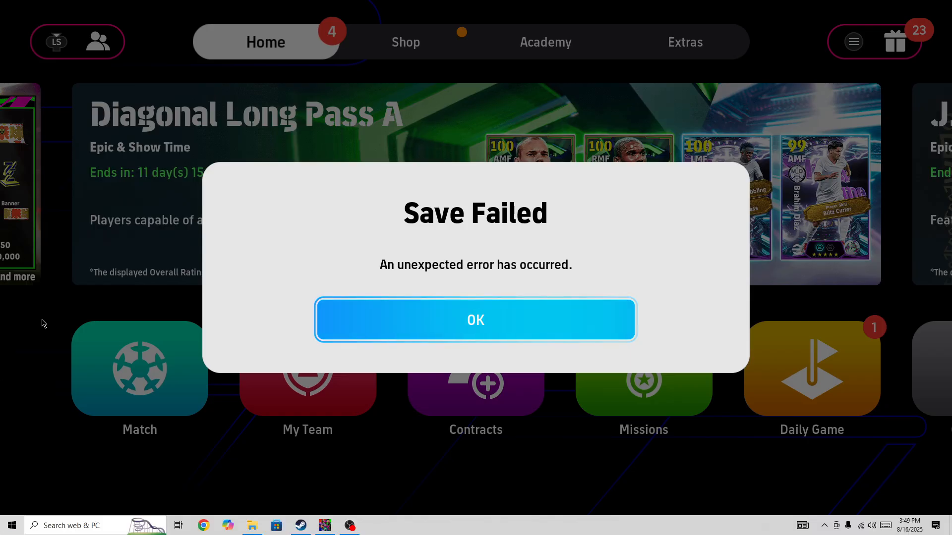
Step: Dismiss the 'Save Failed' error with OK
{"action": "left_click", "coordinate": [11, 525]}
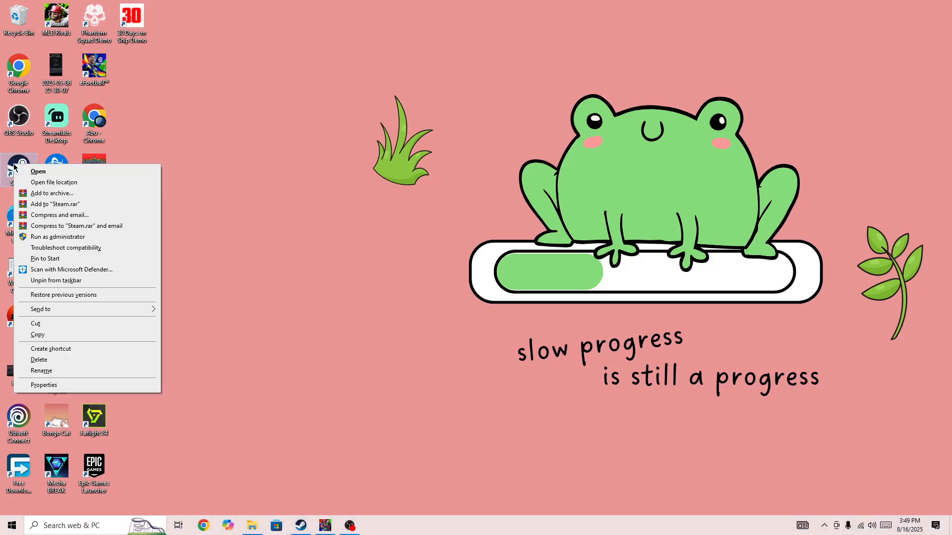
{"action": "mouse_move", "coordinate": [57, 237]}
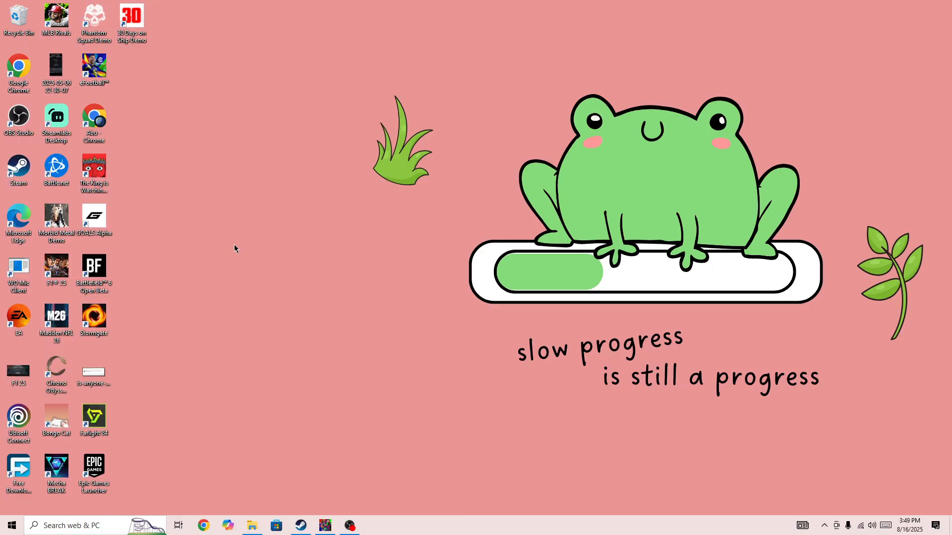
{"action": "mouse_move", "coordinate": [226, 242]}
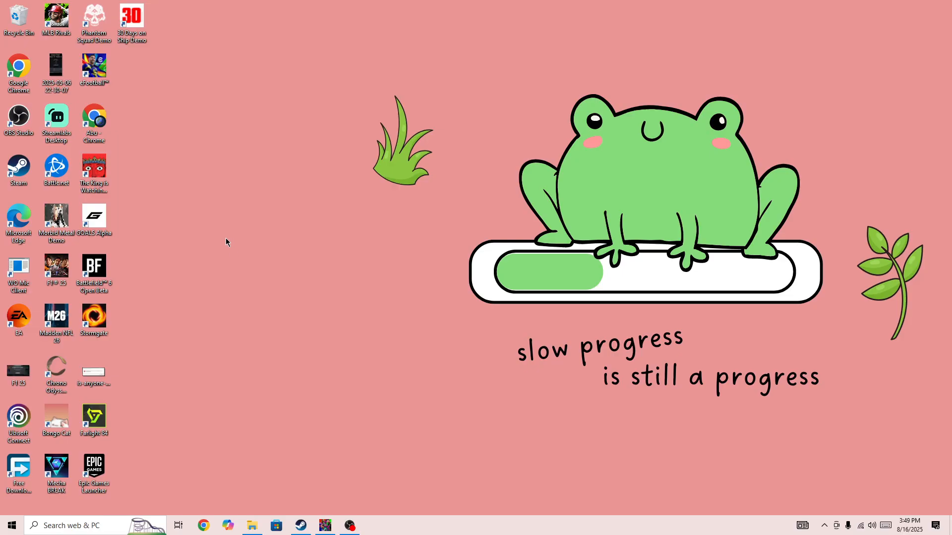
Step: Browse eFootball's local files from its library entry via Manage > Browse local files
{"action": "right_click", "coordinate": [94, 69]}
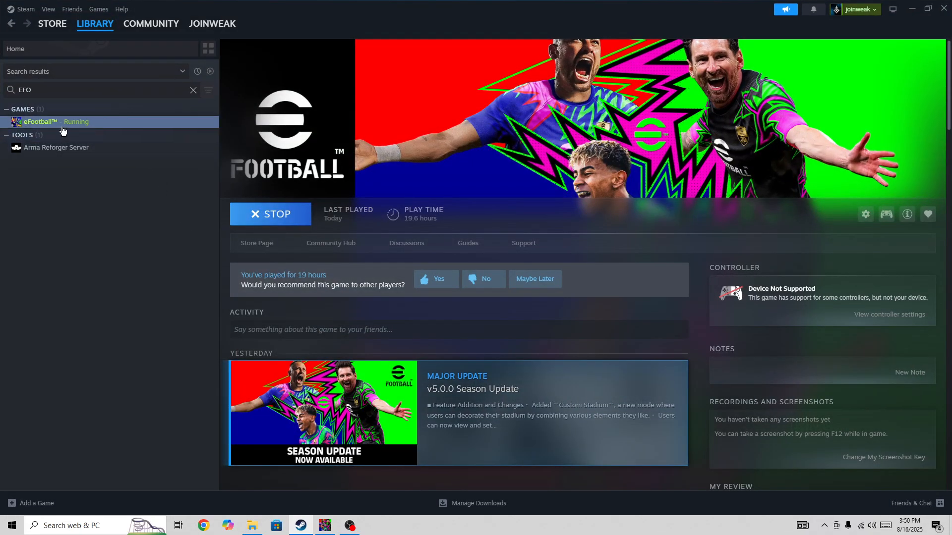
{"action": "right_click", "coordinate": [56, 121]}
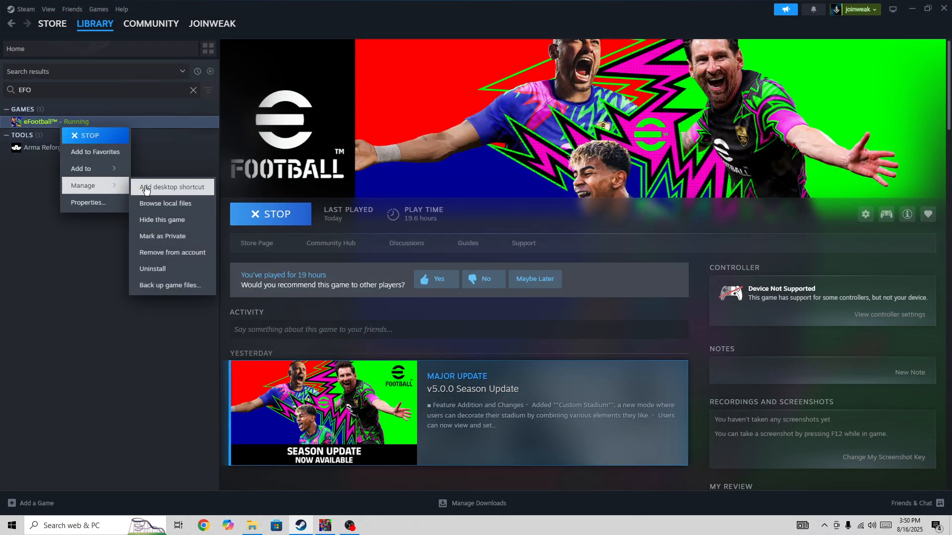
{"action": "left_click", "coordinate": [166, 203]}
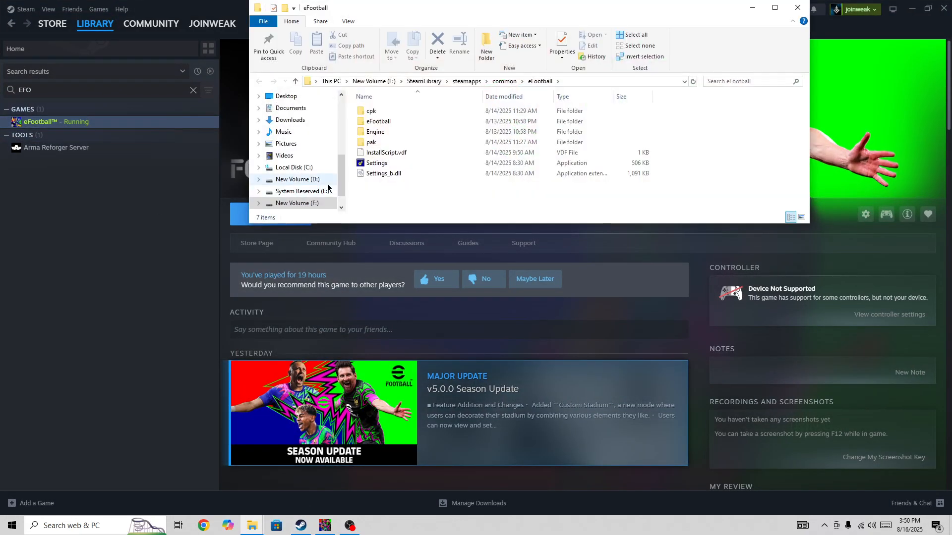
{"action": "mouse_move", "coordinate": [383, 172]}
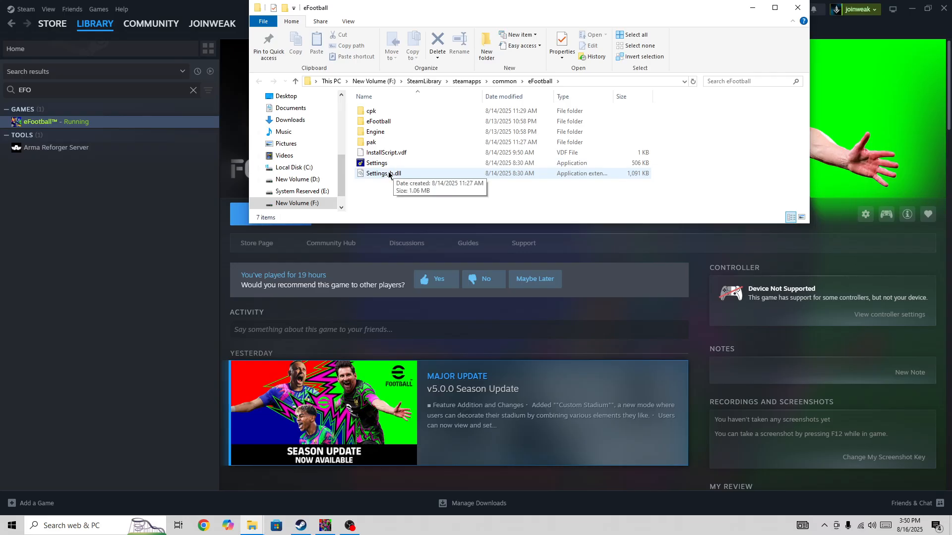
Step: Navigate into the eFootball subfolder and then the Binaries folder
{"action": "double_click", "coordinate": [374, 131]}
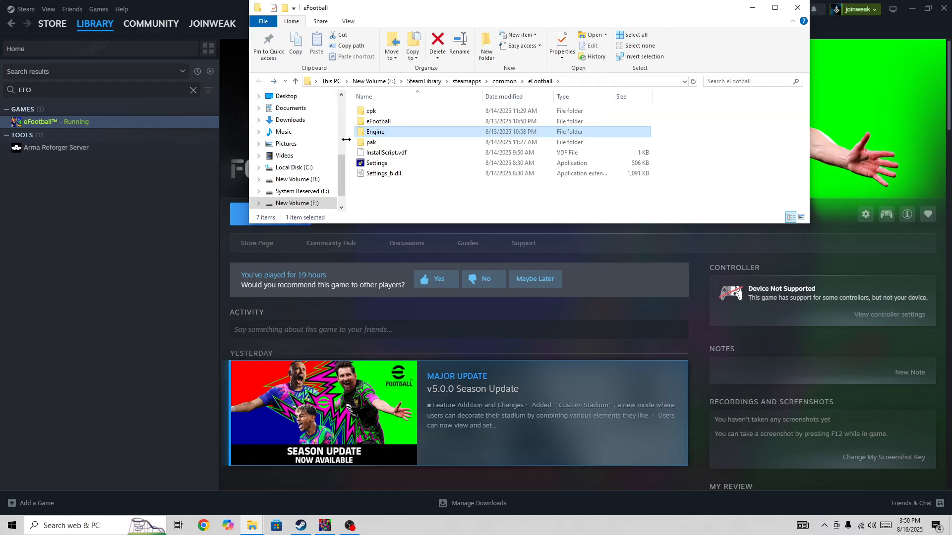
{"action": "left_click", "coordinate": [370, 110]}
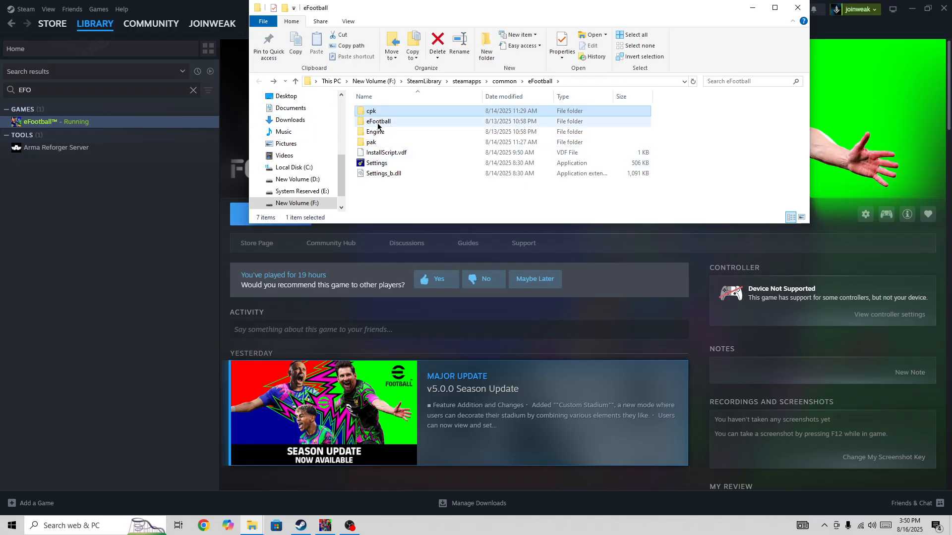
{"action": "double_click", "coordinate": [379, 121]}
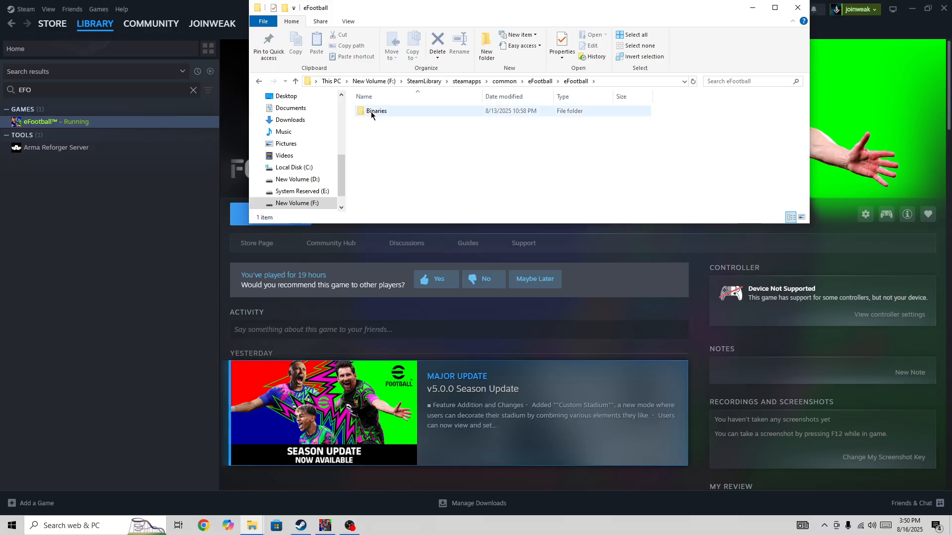
{"action": "double_click", "coordinate": [376, 110]}
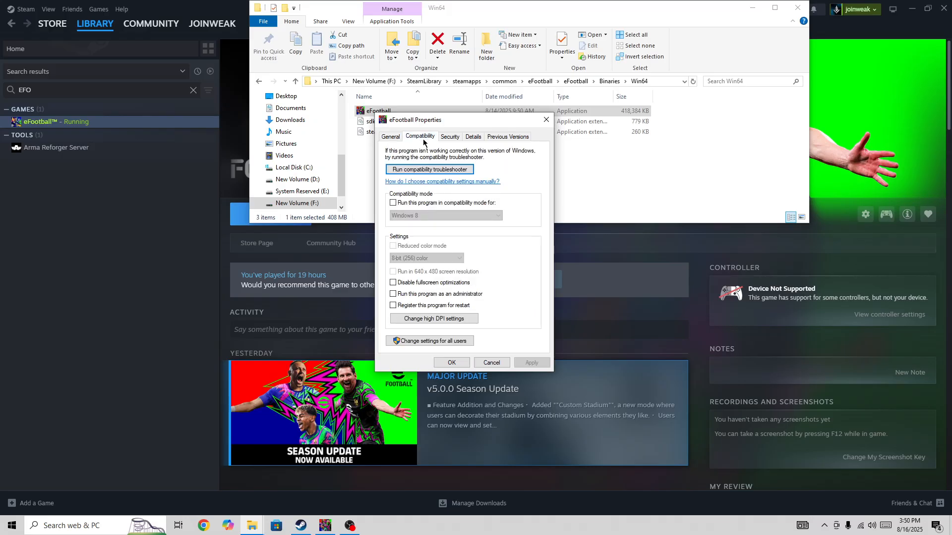
Step: Enable 'Disable fullscreen optimizations' and 'Run as administrator' for eFootball.exe, confirm, and close Explorer
{"action": "left_click", "coordinate": [392, 283]}
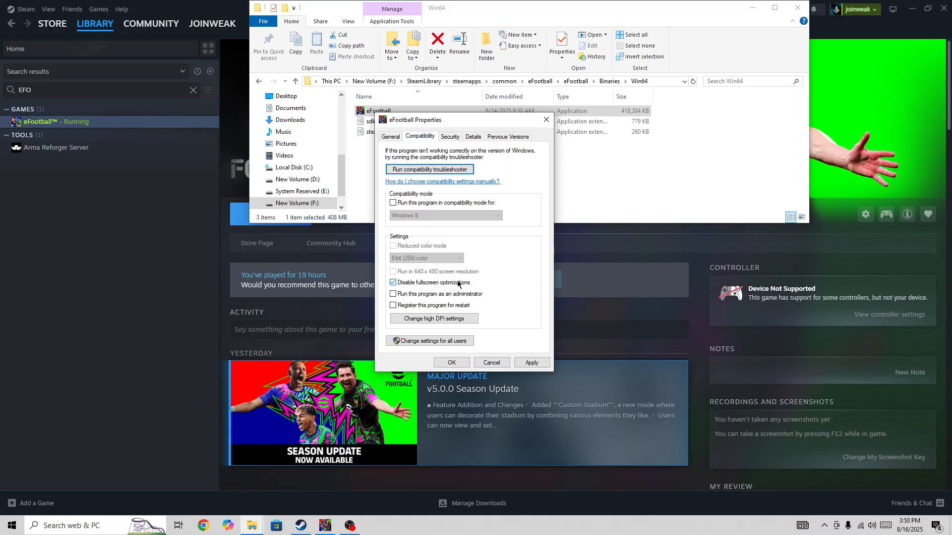
{"action": "left_click", "coordinate": [393, 294]}
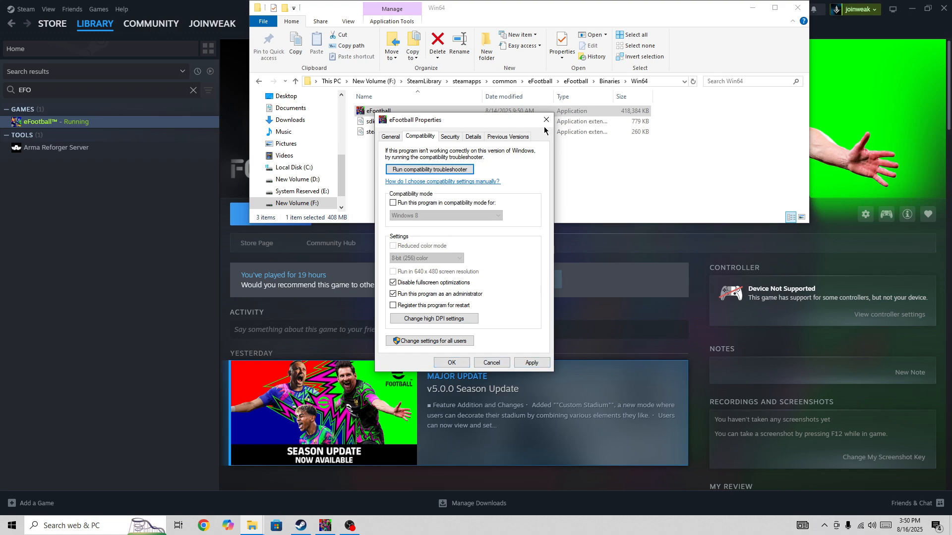
{"action": "left_click", "coordinate": [546, 120]}
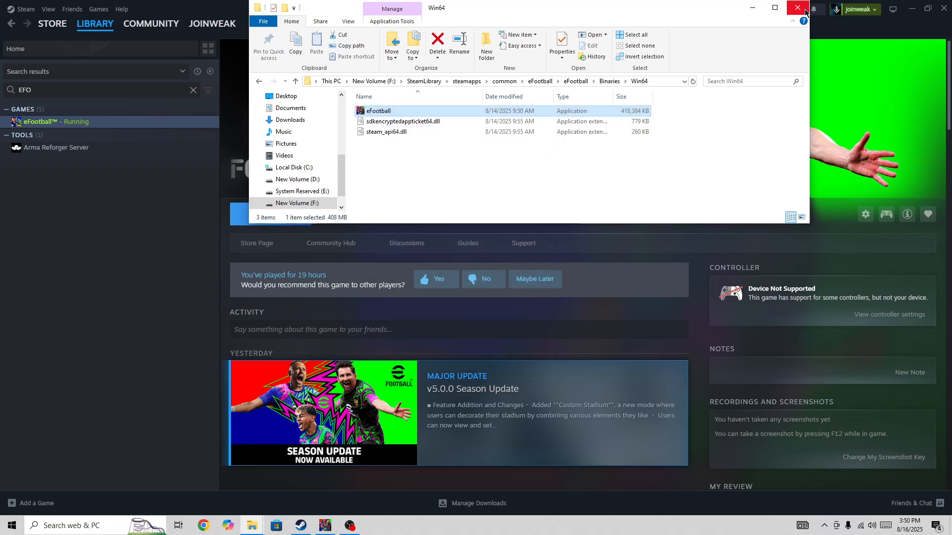
{"action": "left_click", "coordinate": [797, 7]}
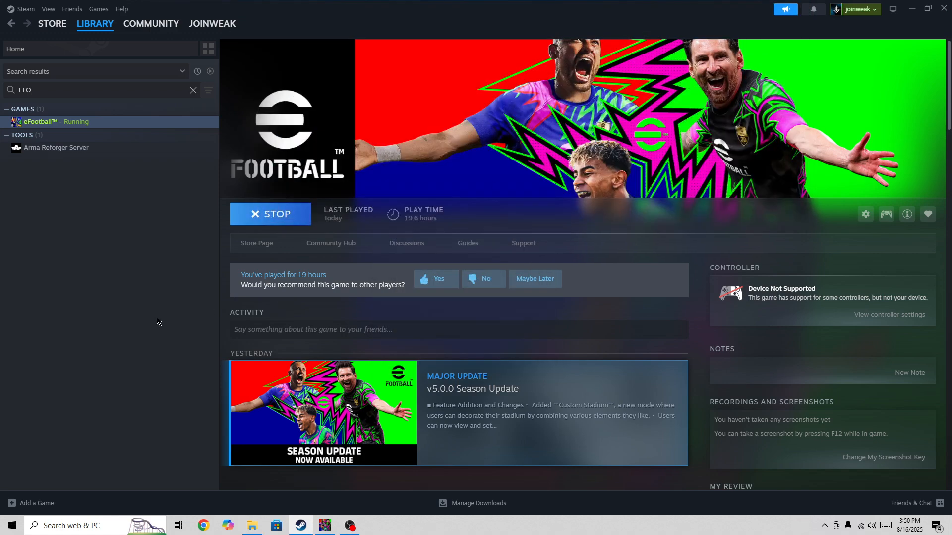